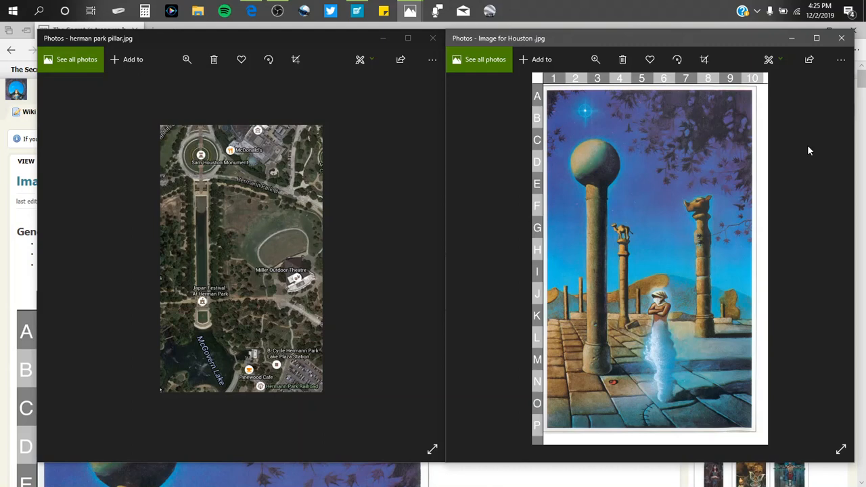
{"action": "mouse_move", "coordinate": [229, 300]}
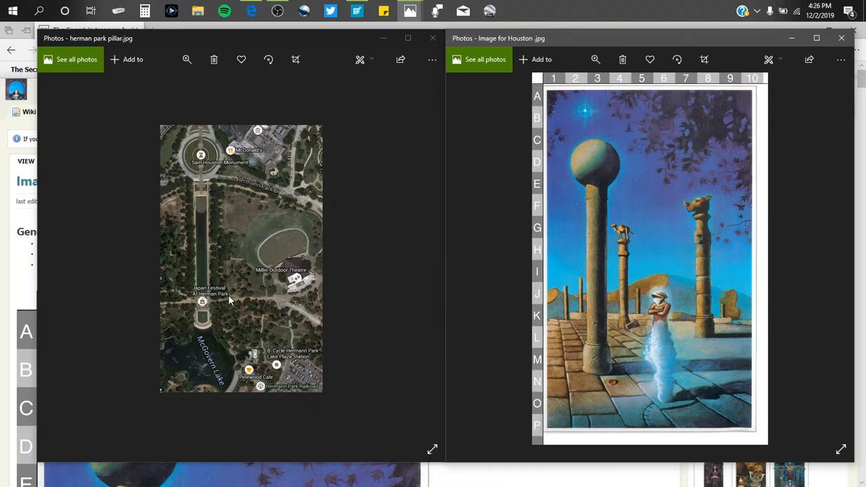
{"action": "mouse_move", "coordinate": [182, 331]}
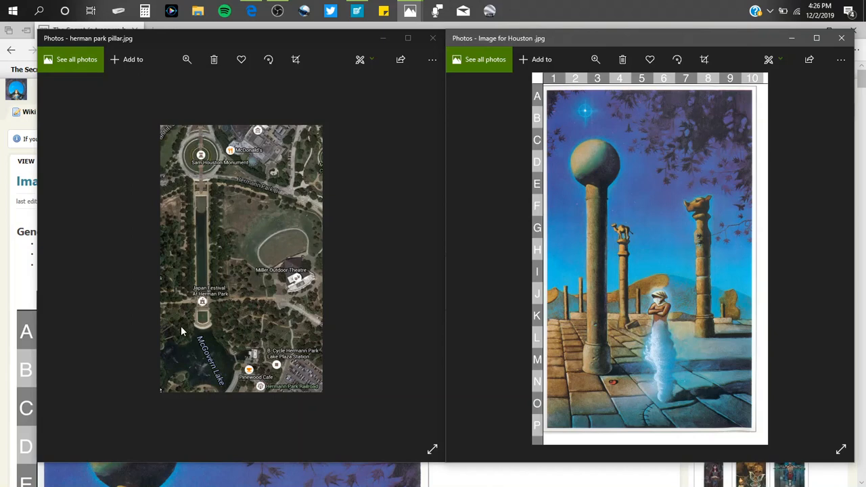
{"action": "mouse_move", "coordinate": [589, 123]}
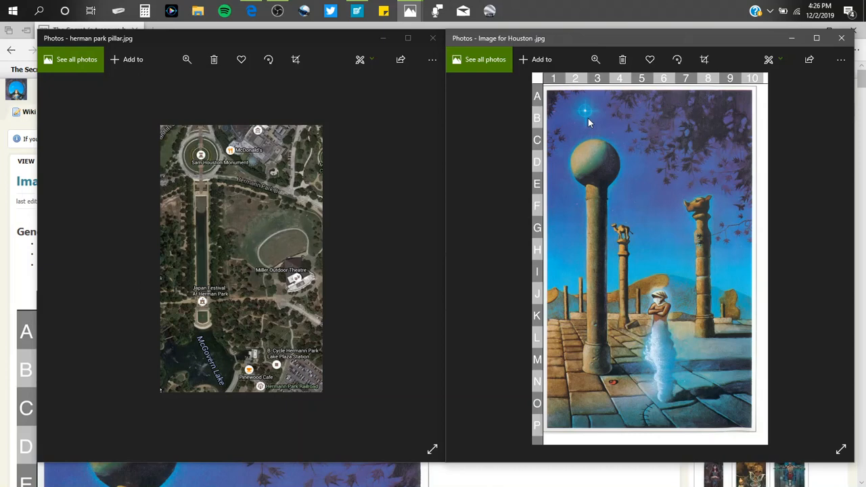
{"action": "mouse_move", "coordinate": [681, 235]}
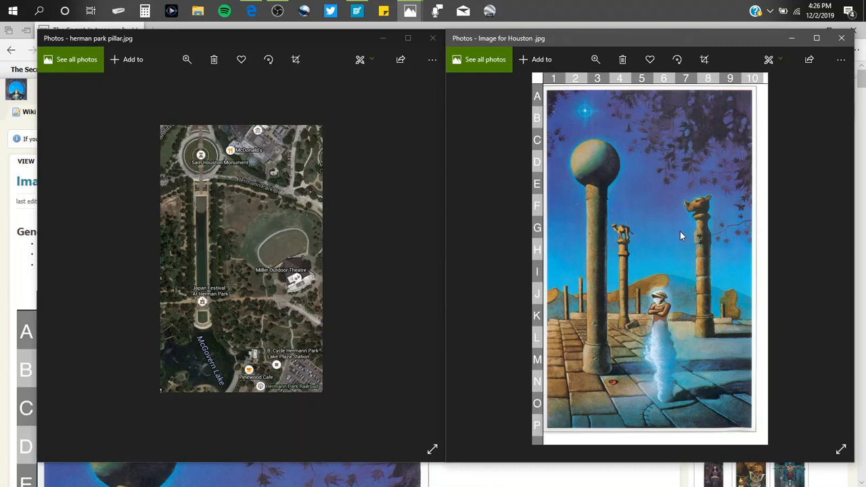
{"action": "mouse_move", "coordinate": [206, 232]}
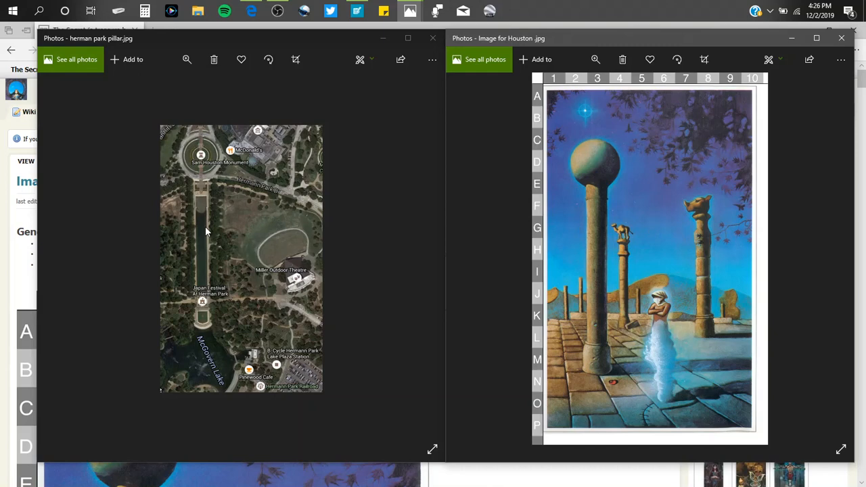
{"action": "mouse_move", "coordinate": [205, 322]}
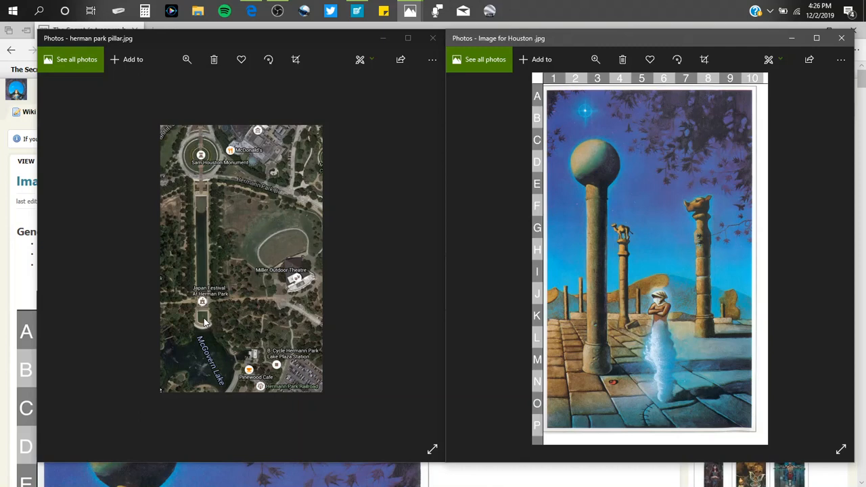
{"action": "mouse_move", "coordinate": [208, 325]}
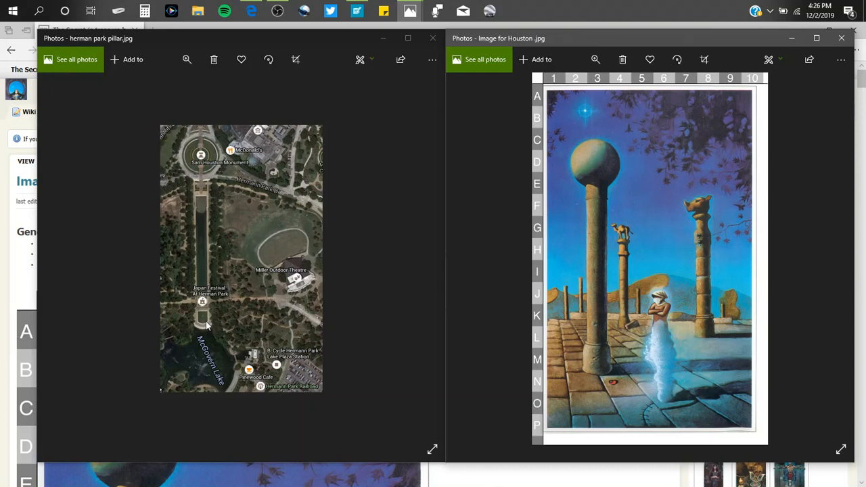
{"action": "mouse_move", "coordinate": [204, 322]}
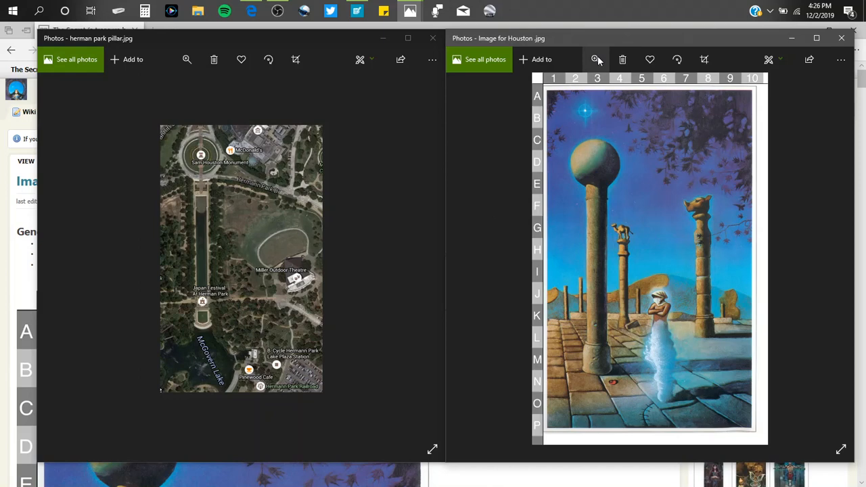
Step: Zoom the right-window grid painting into a close-up of the veiled figure
{"action": "left_click", "coordinate": [595, 59]}
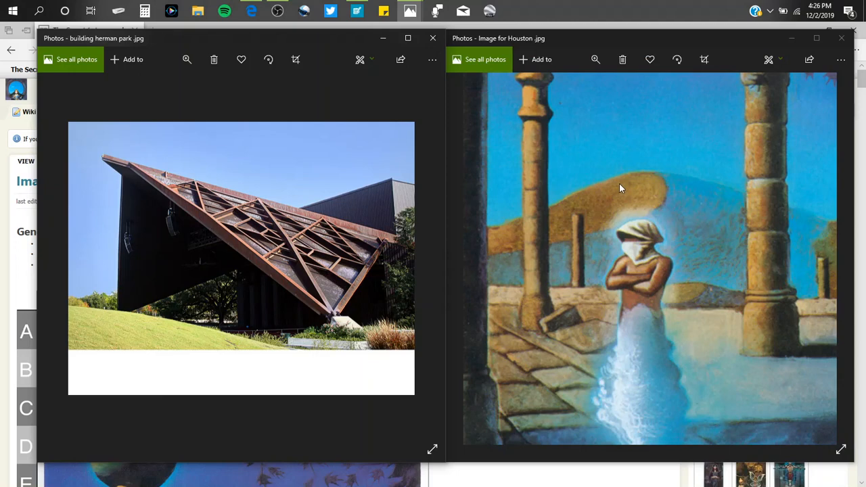
{"action": "mouse_move", "coordinate": [710, 178]}
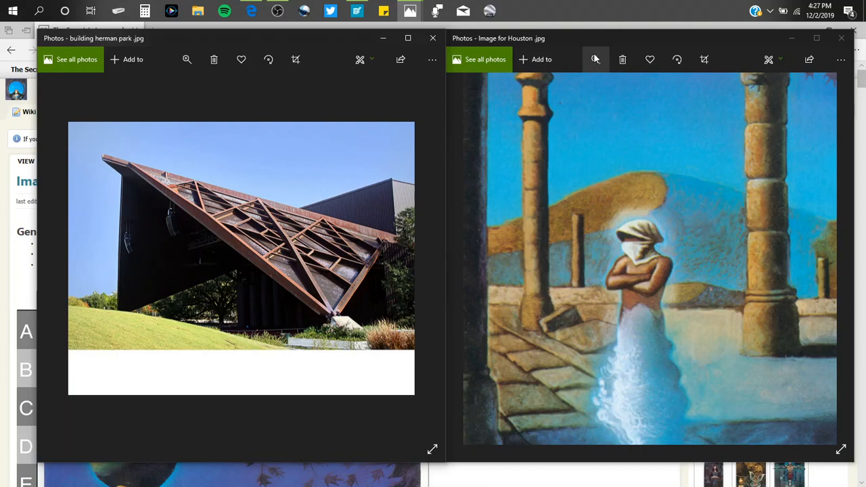
{"action": "left_click", "coordinate": [595, 59]}
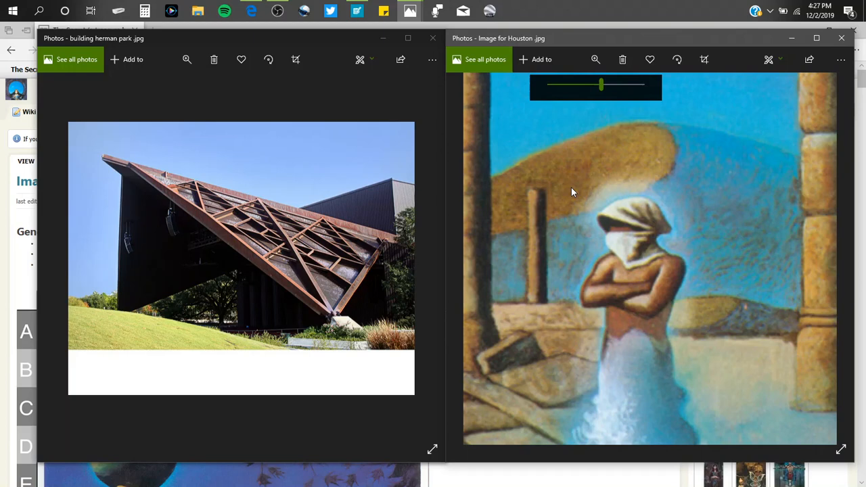
Step: Drag the painting's zoom slider fully left to fit the whole gridded image
{"action": "left_click_drag", "start_coordinate": [601, 84], "coordinate": [586, 84]}
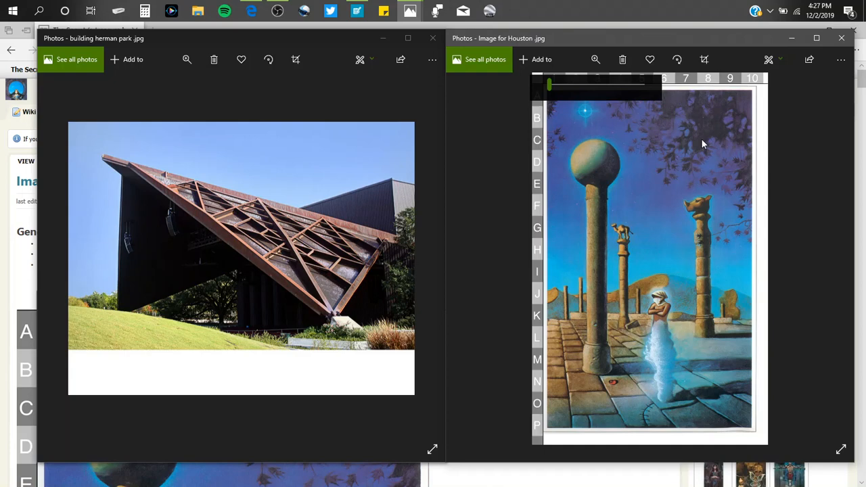
{"action": "mouse_move", "coordinate": [704, 131]}
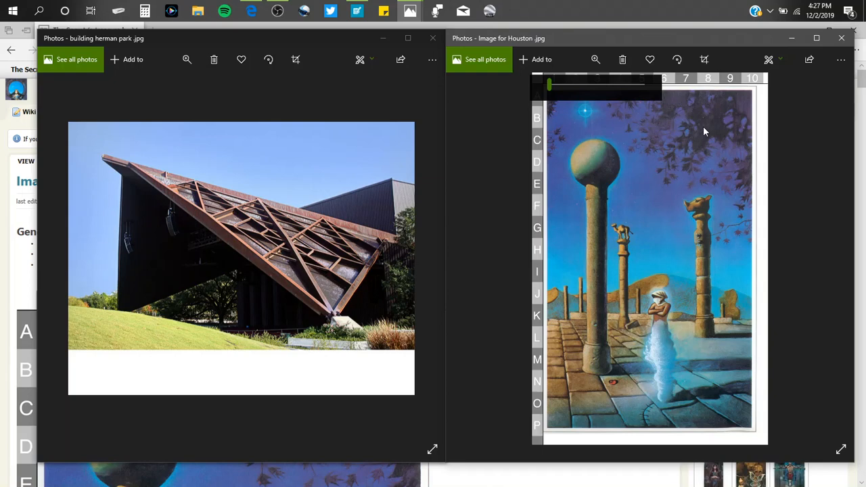